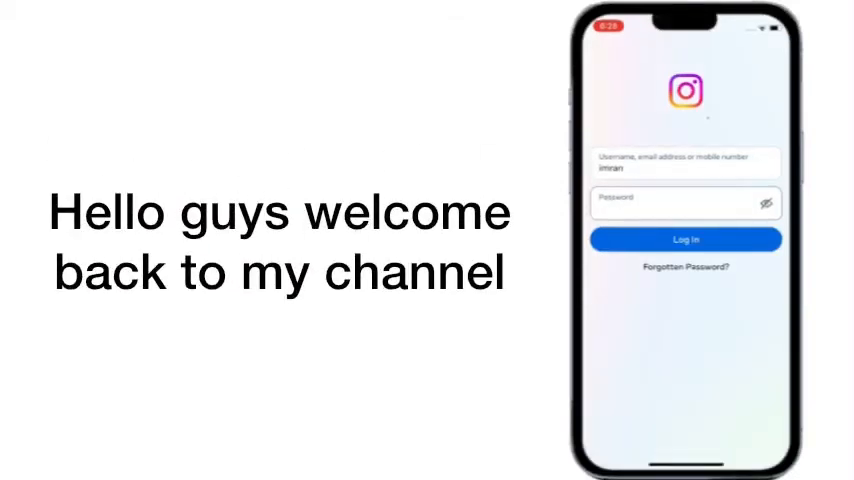
Attempt the Instagram login once more before leaving for the Settings app.
click(686, 240)
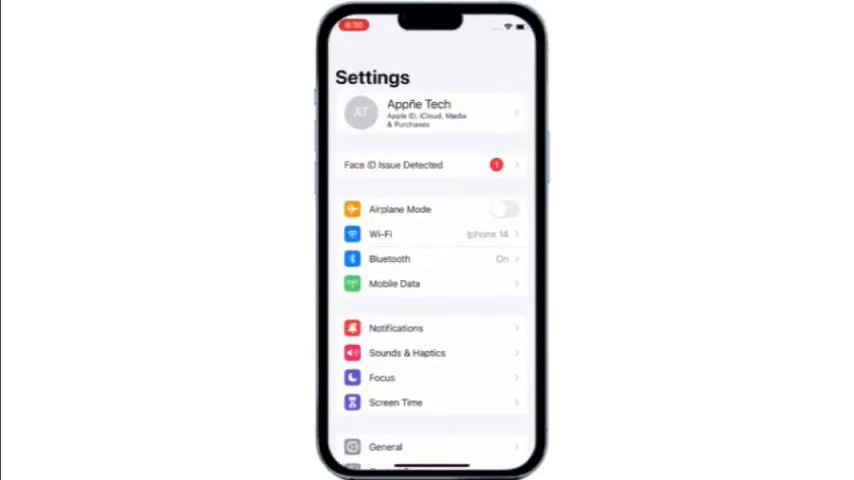
Toggle the Wi-Fi switch off and back on from the Wi-Fi settings page.
click(380, 234)
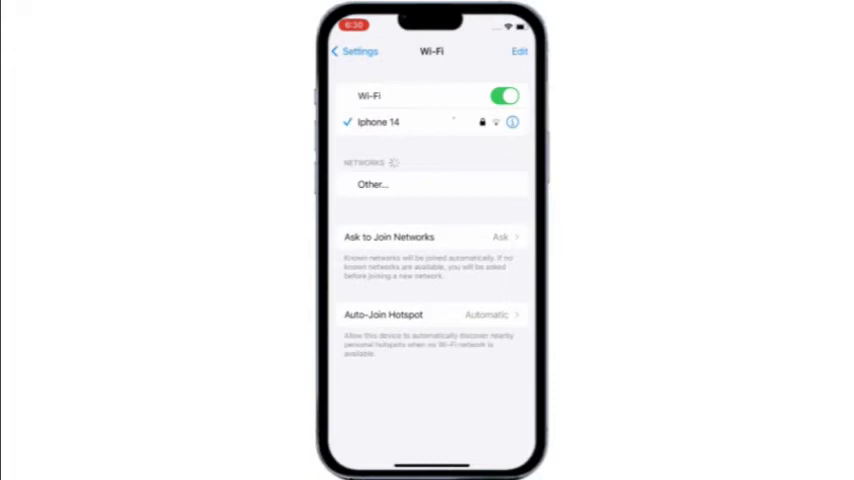
click(504, 96)
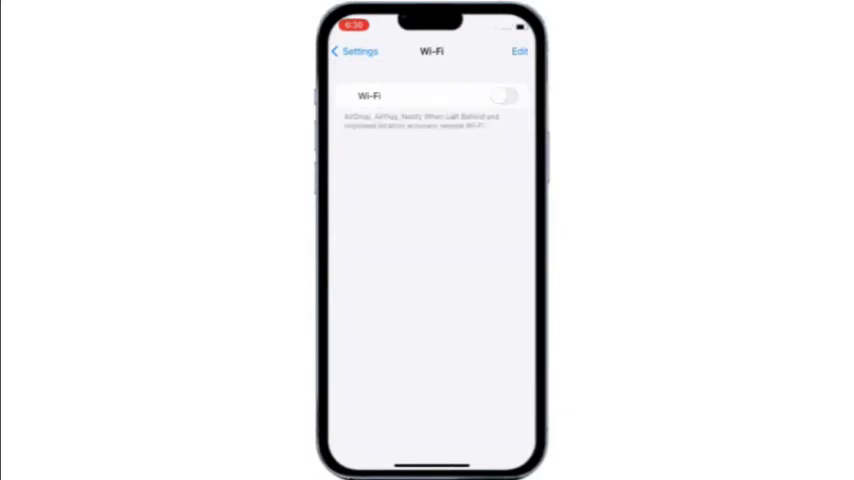
click(504, 96)
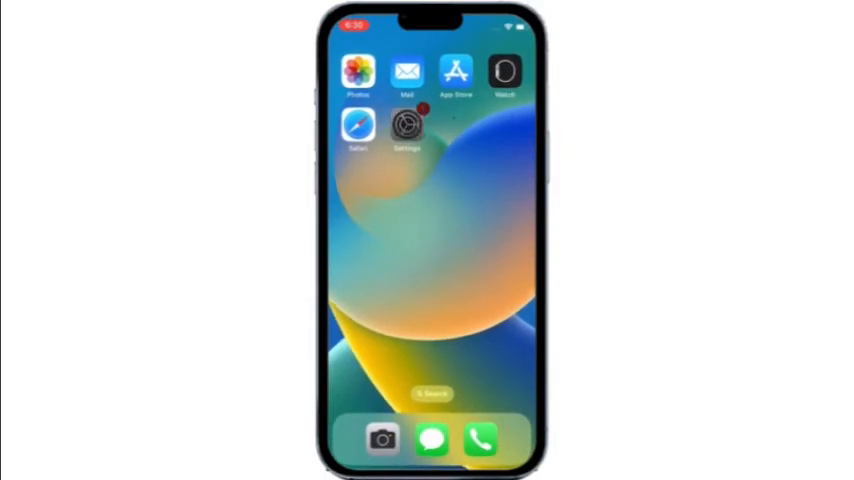
Toggle Airplane Mode on and then off again from the main Settings page.
click(406, 126)
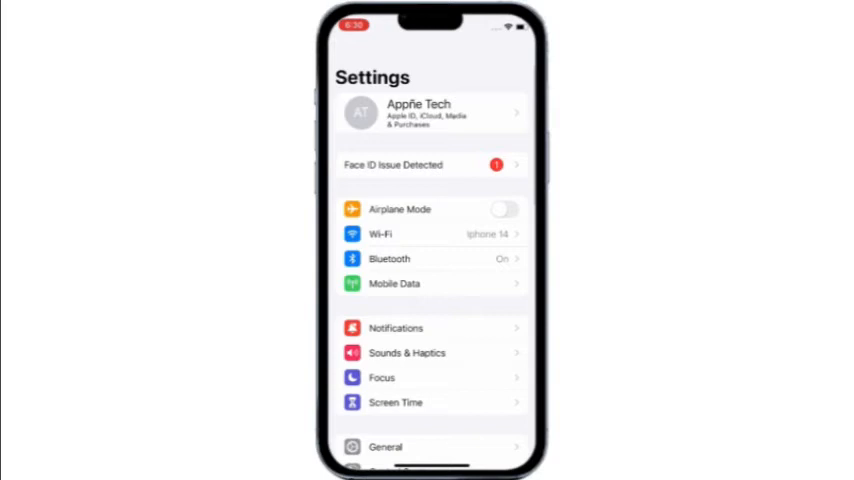
click(504, 208)
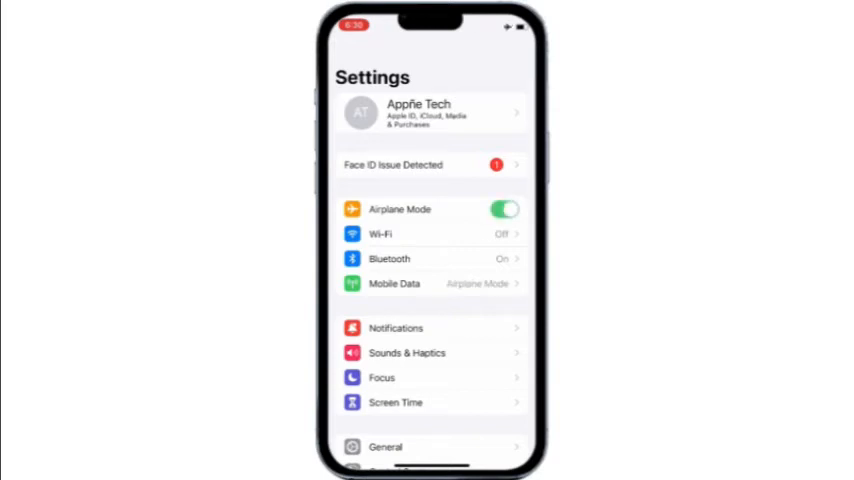
click(504, 208)
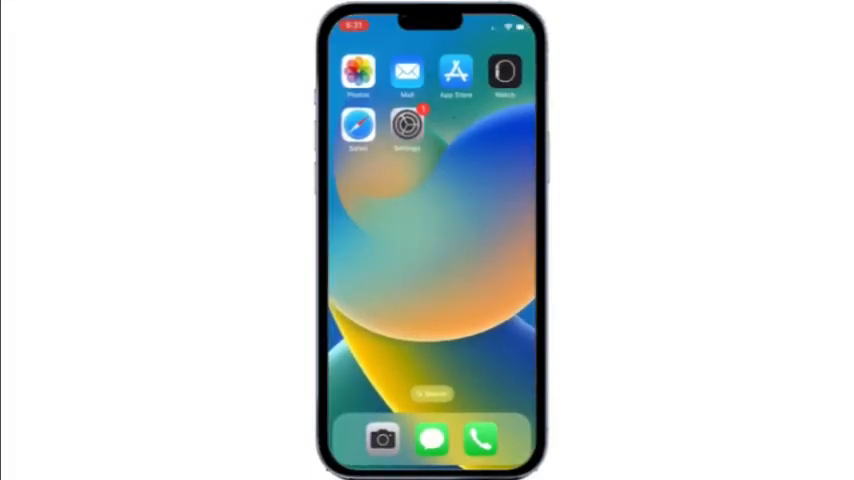
click(406, 124)
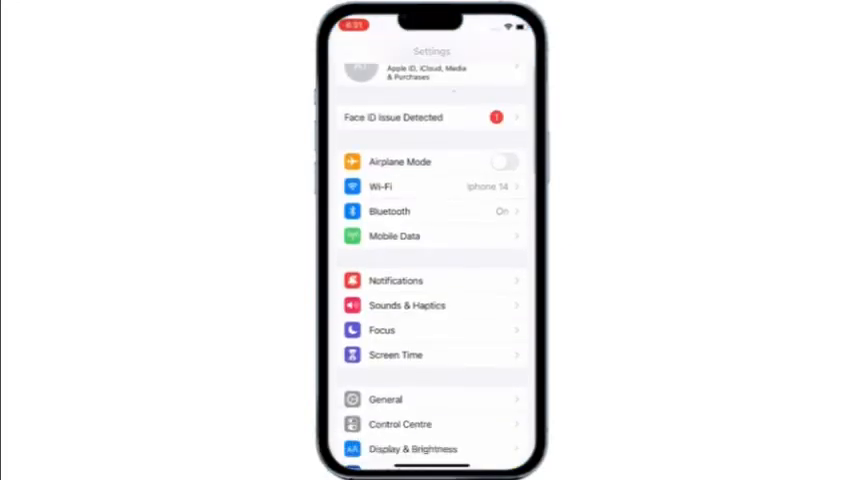
click(384, 400)
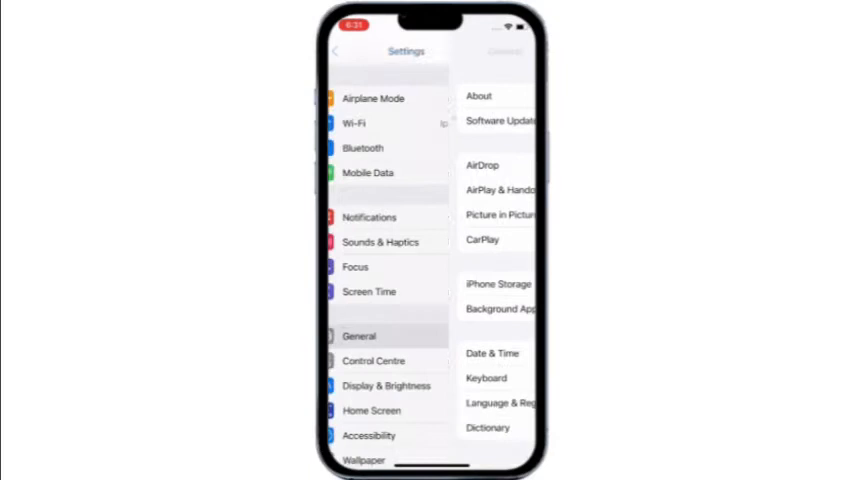
click(360, 336)
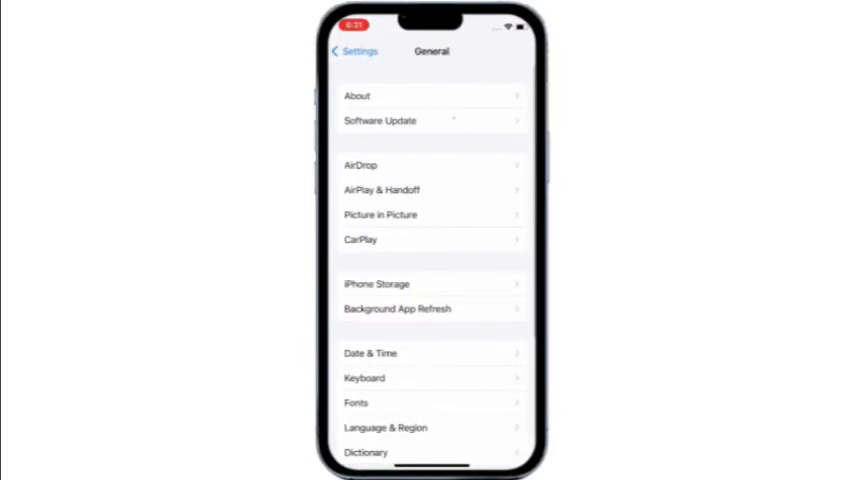
click(430, 120)
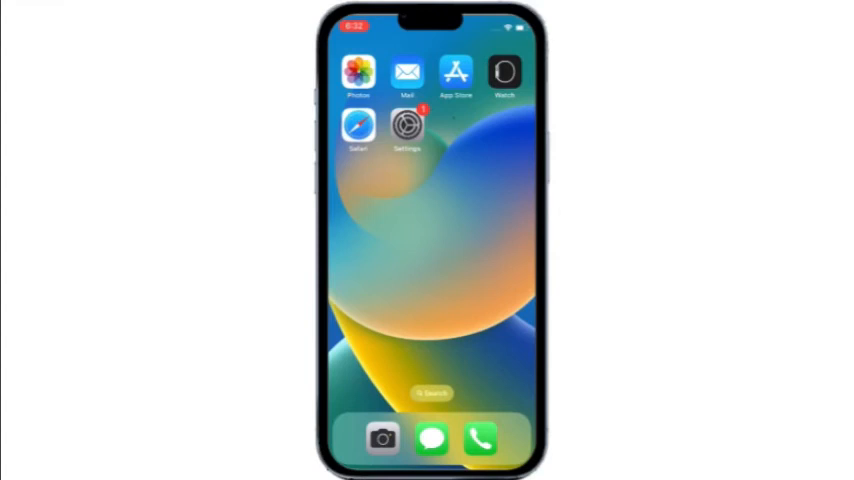
click(408, 126)
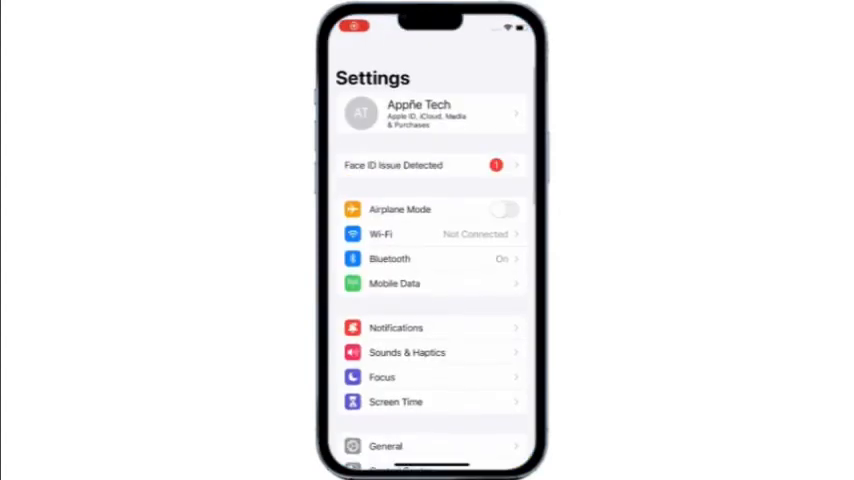
scroll(down, 3)
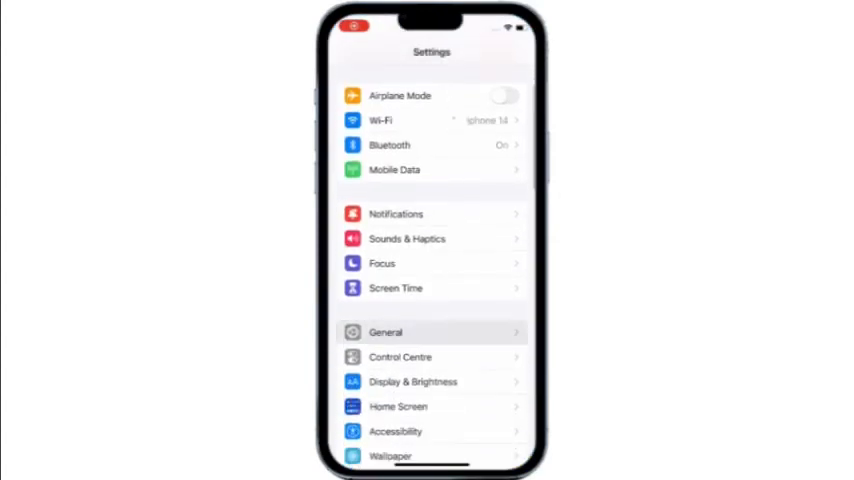
click(386, 332)
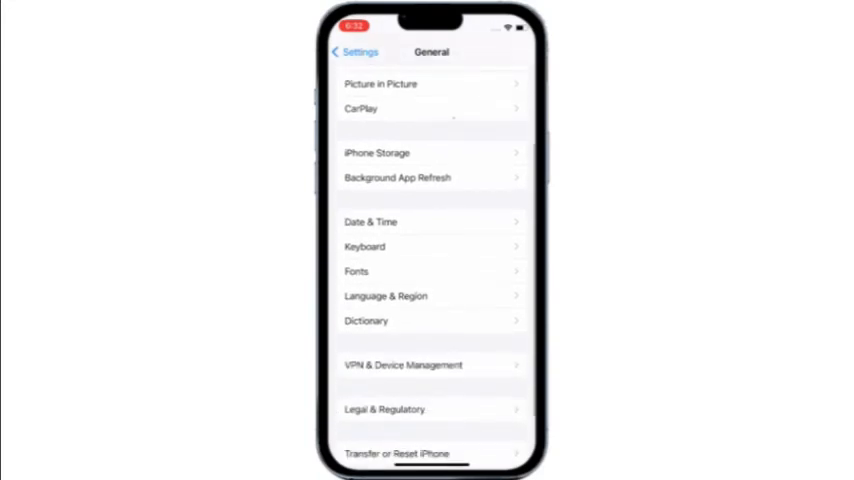
scroll(down, 3)
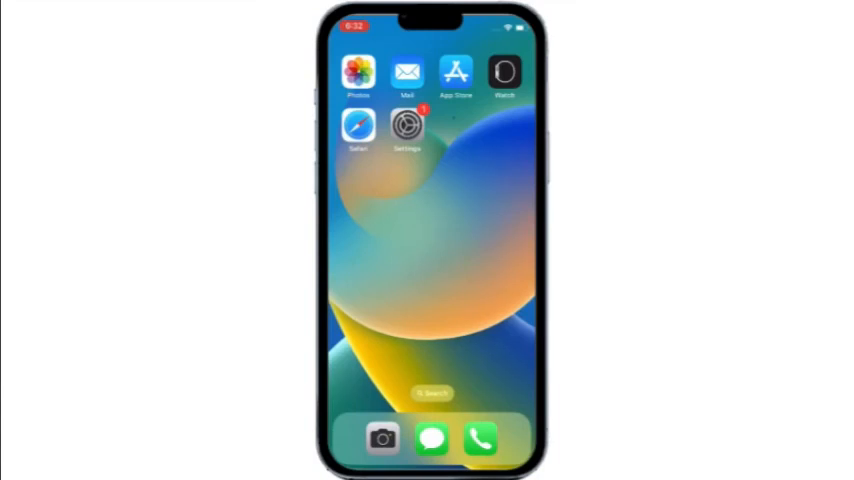
Navigate to General > Transfer or Reset iPhone in Settings.
click(408, 126)
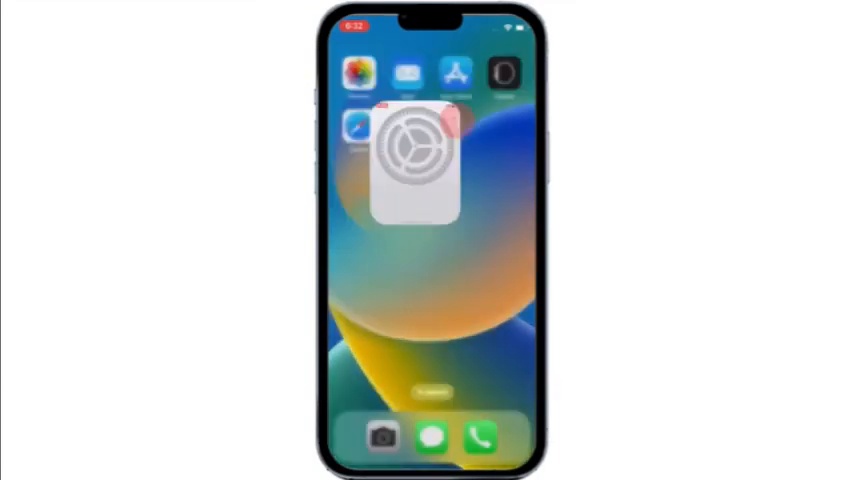
click(412, 156)
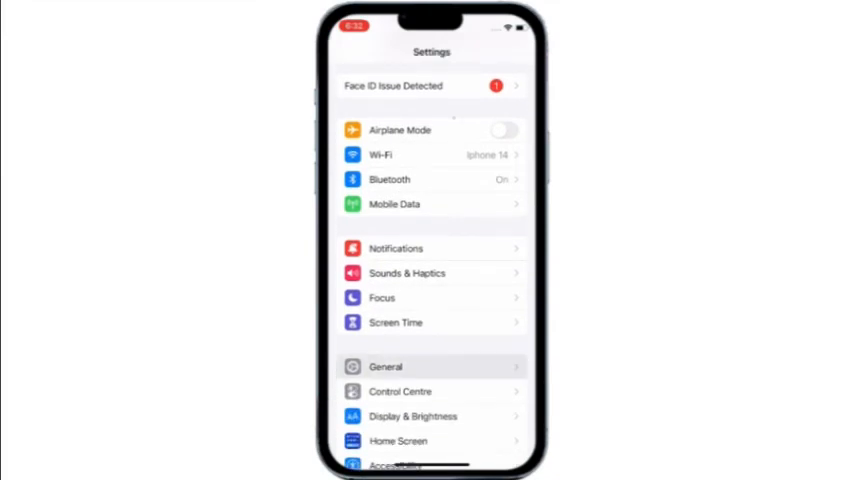
click(386, 366)
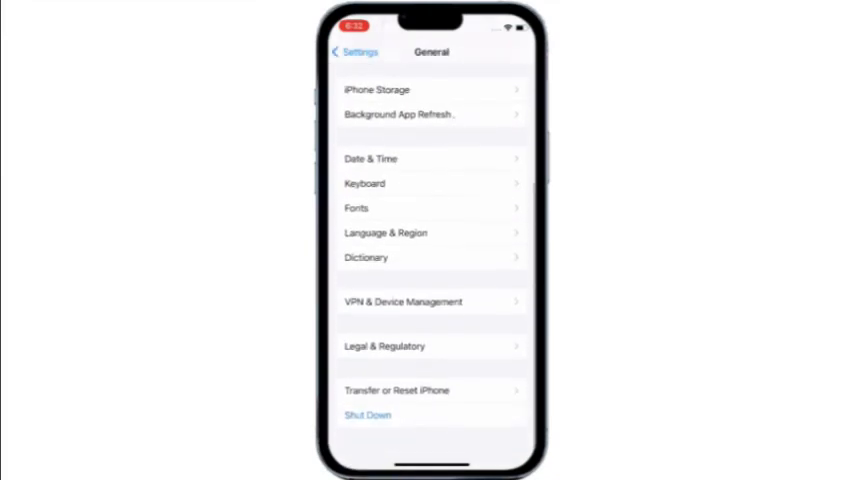
click(396, 390)
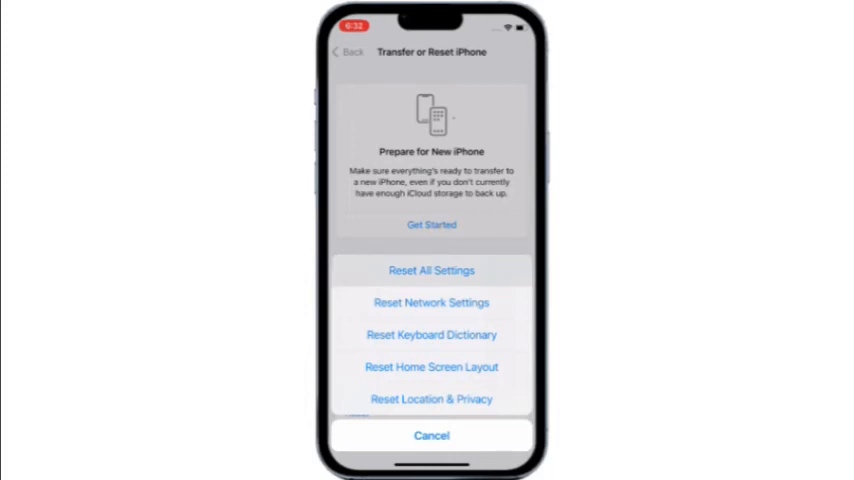
Choose Reset All Settings and confirm the reset.
click(432, 270)
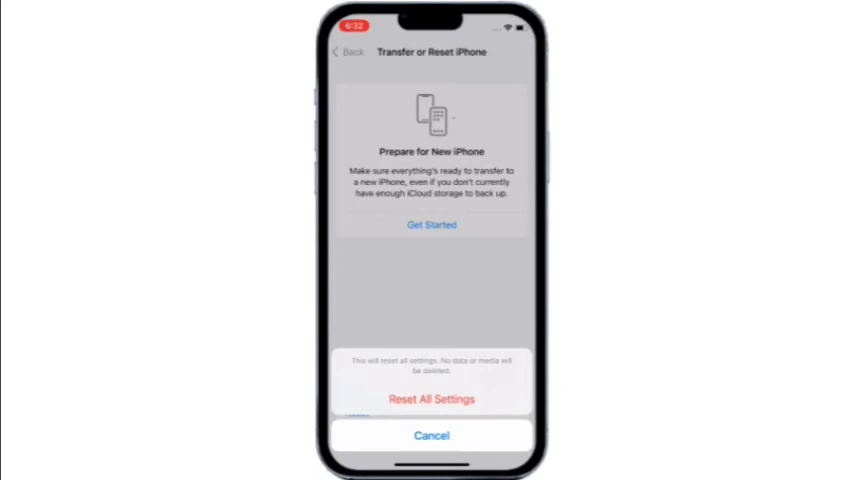
click(432, 434)
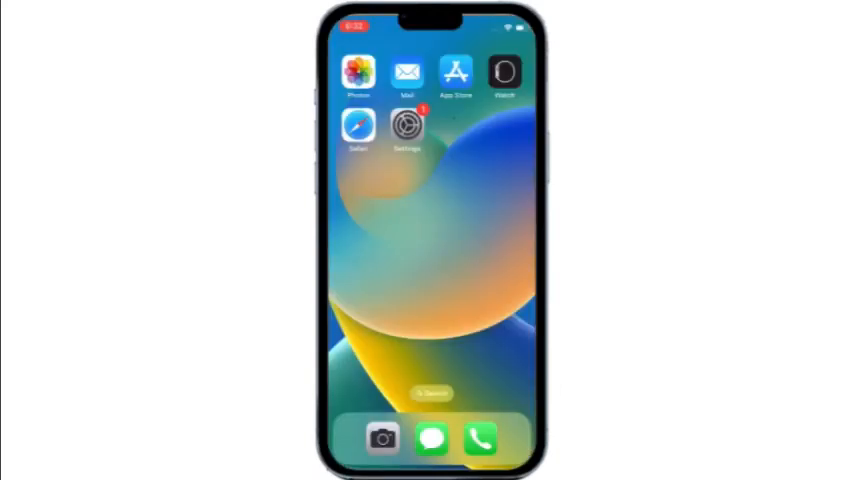
Navigate to General > iPhone Storage in Settings.
click(406, 128)
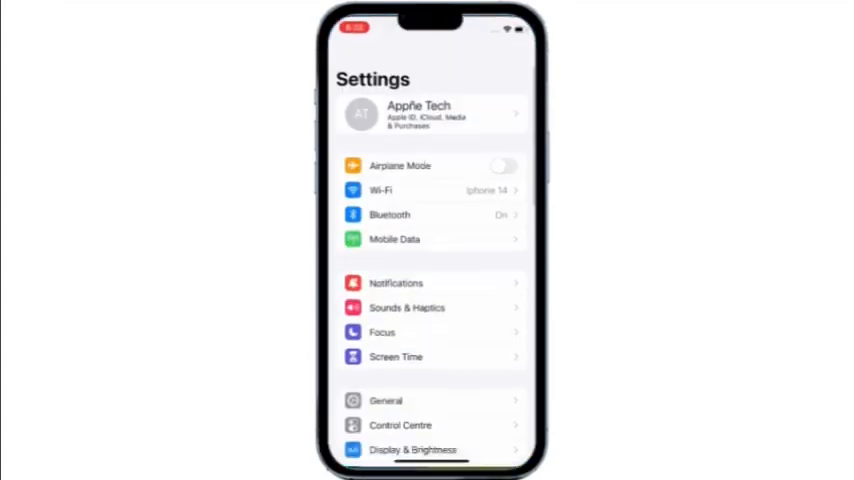
scroll(up, 3)
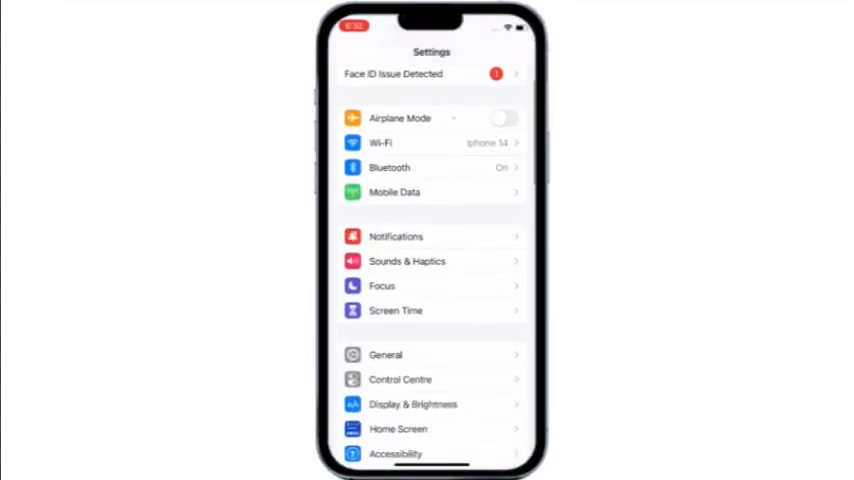
click(386, 354)
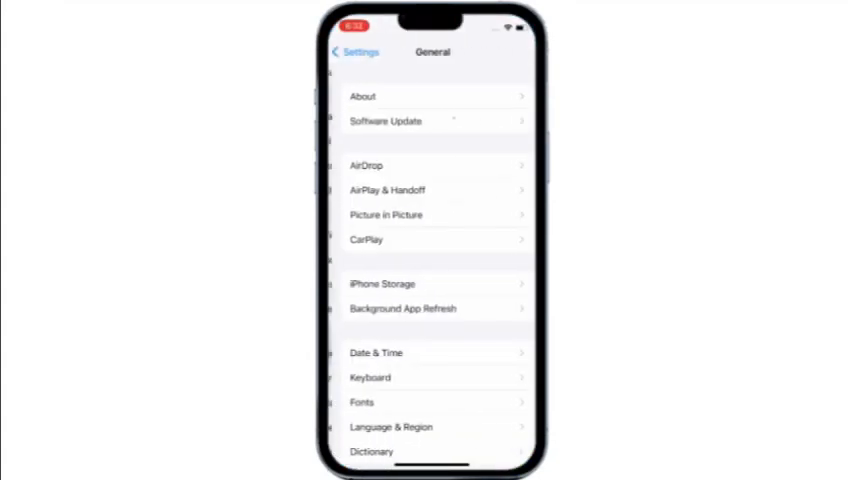
click(432, 284)
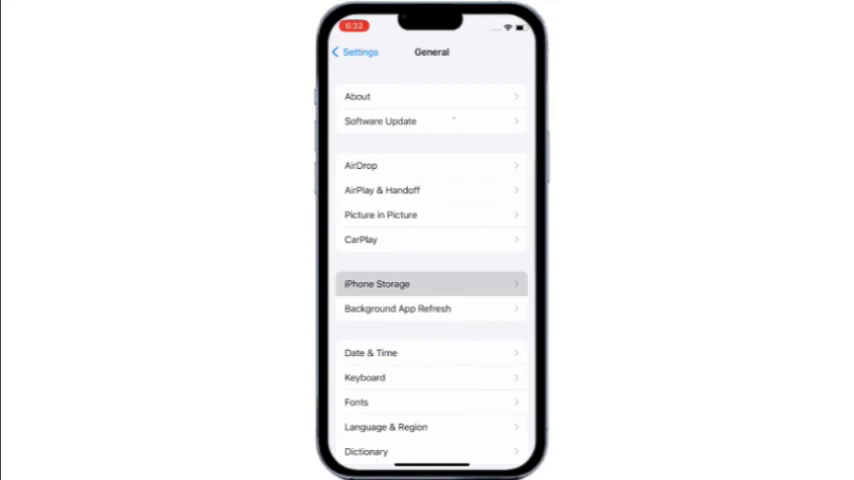
click(430, 284)
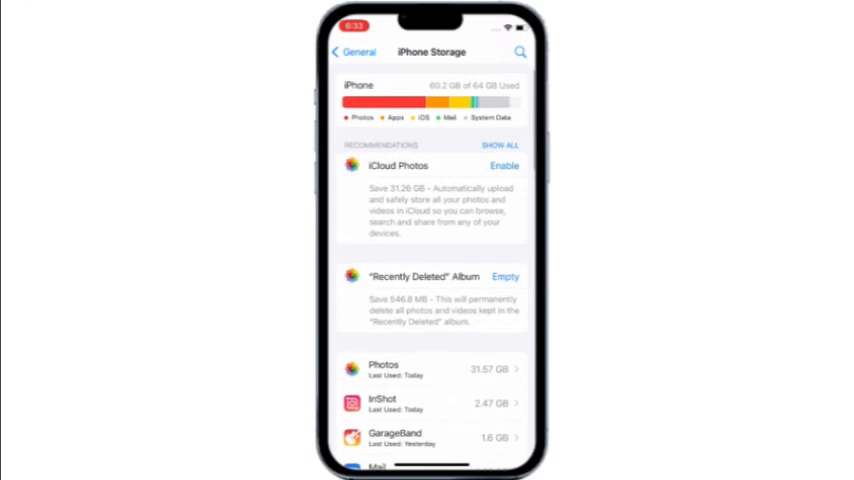
Find Instagram in the storage list and choose Offload App for it.
scroll(down, 3)
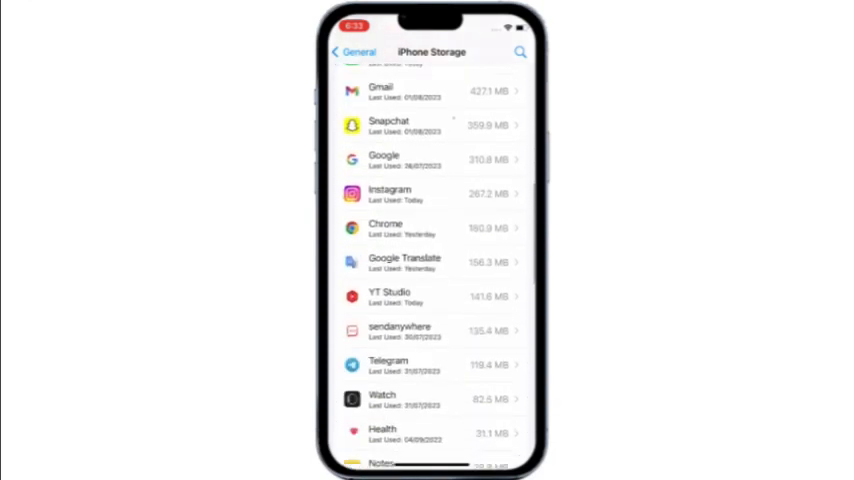
click(430, 194)
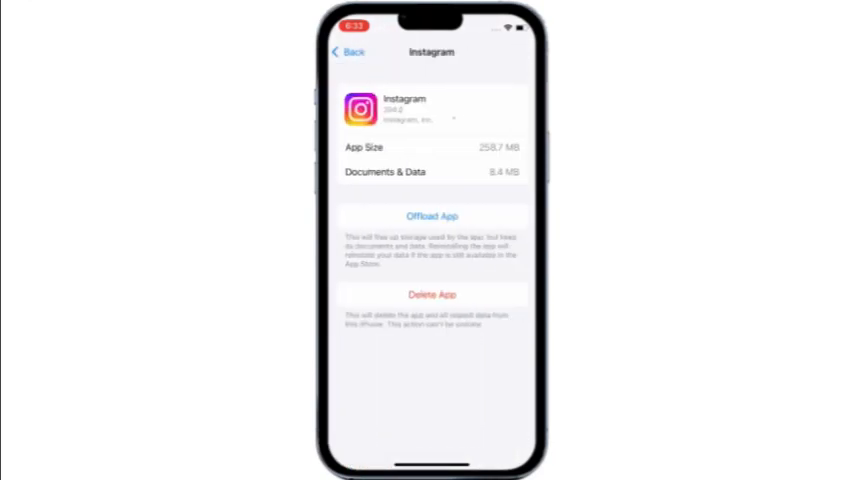
click(432, 216)
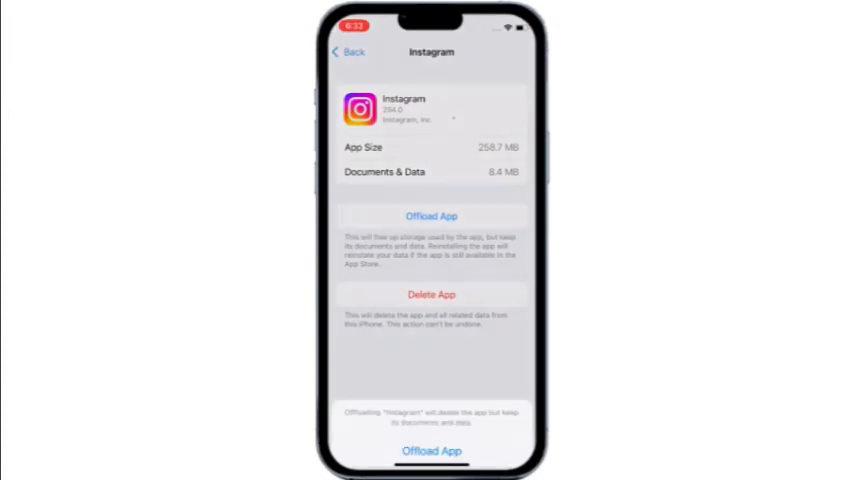